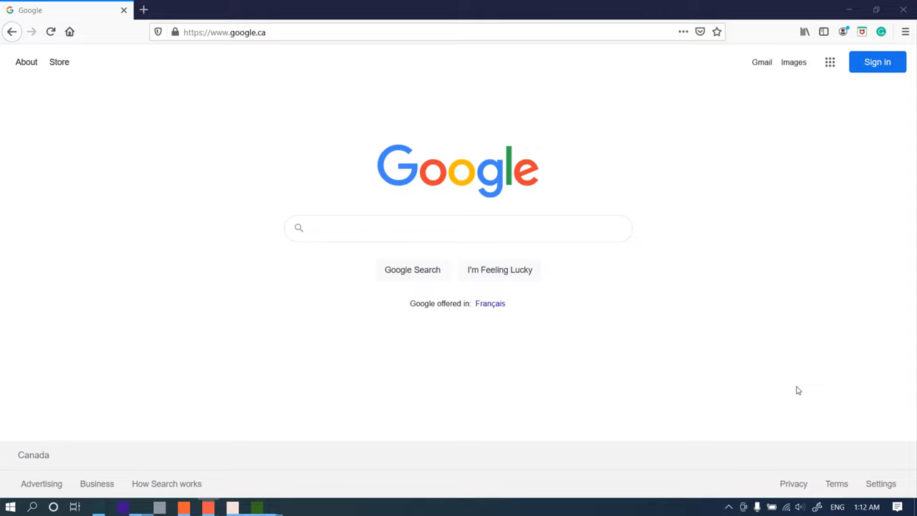
- Search Google for 'thonny ide' to bring up the results page
left_click(459, 228)
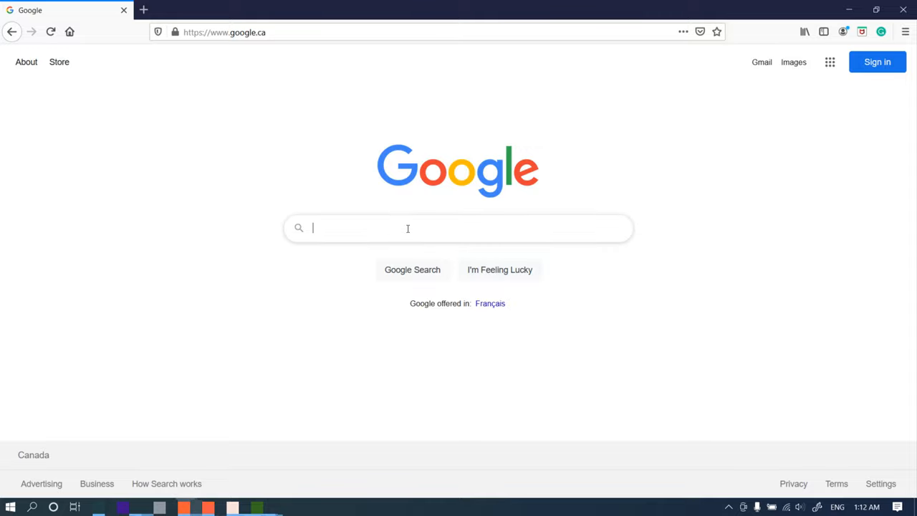
type("thonny ide")
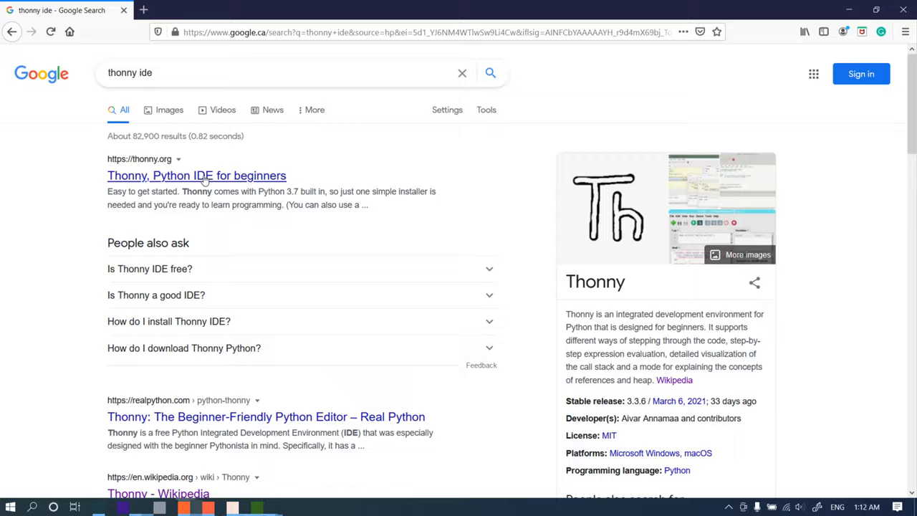
- Visit the official Thonny site from the first result and scroll through its Features list
left_click(196, 175)
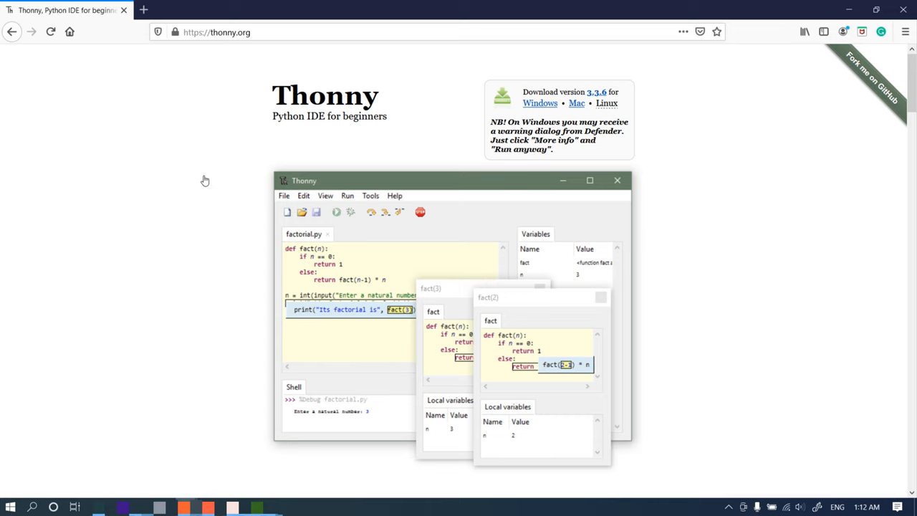
scroll("down", 3)
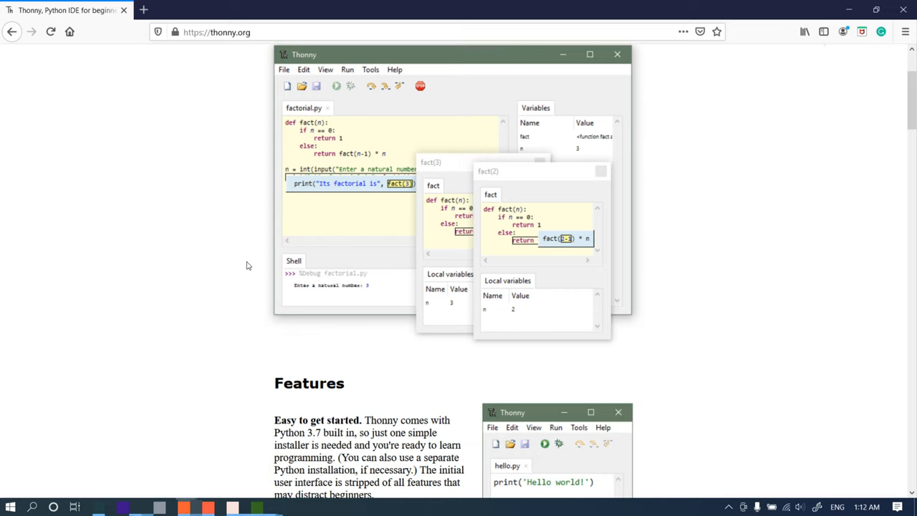
scroll("down", 3)
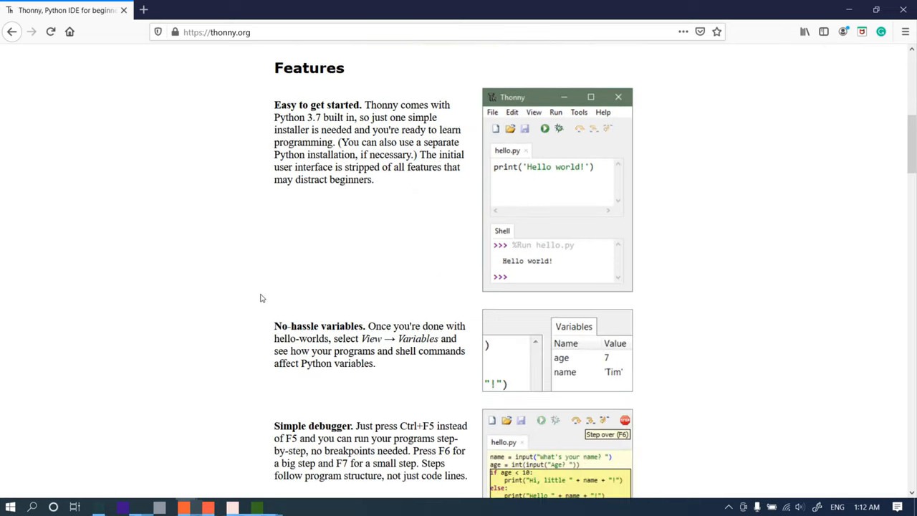
scroll("down", 3)
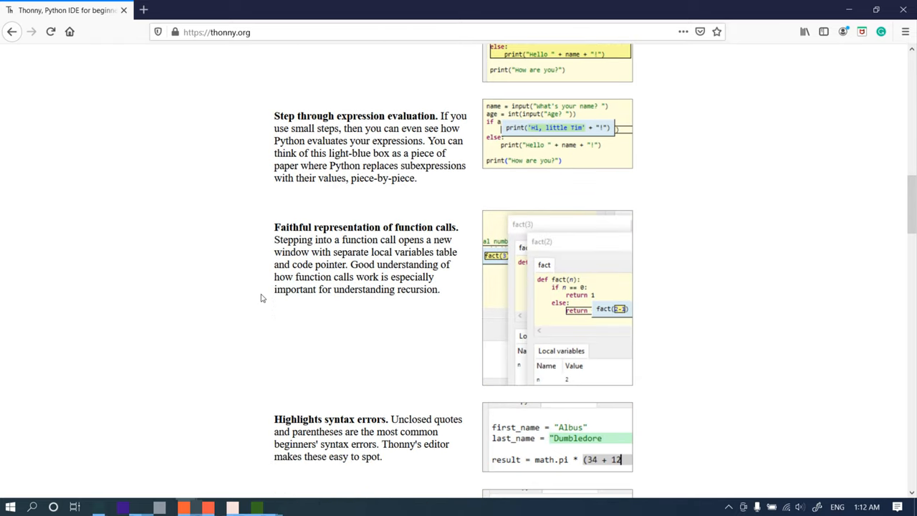
scroll("down", 3)
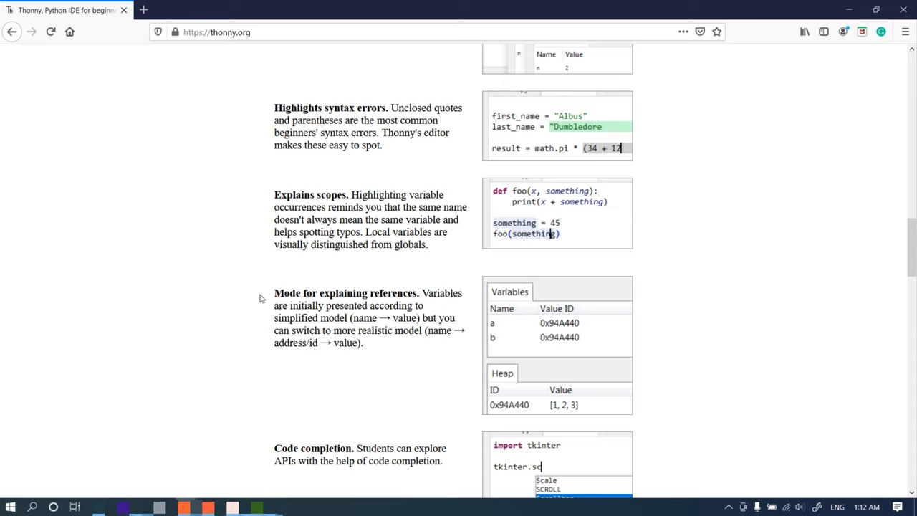
scroll("down", 3)
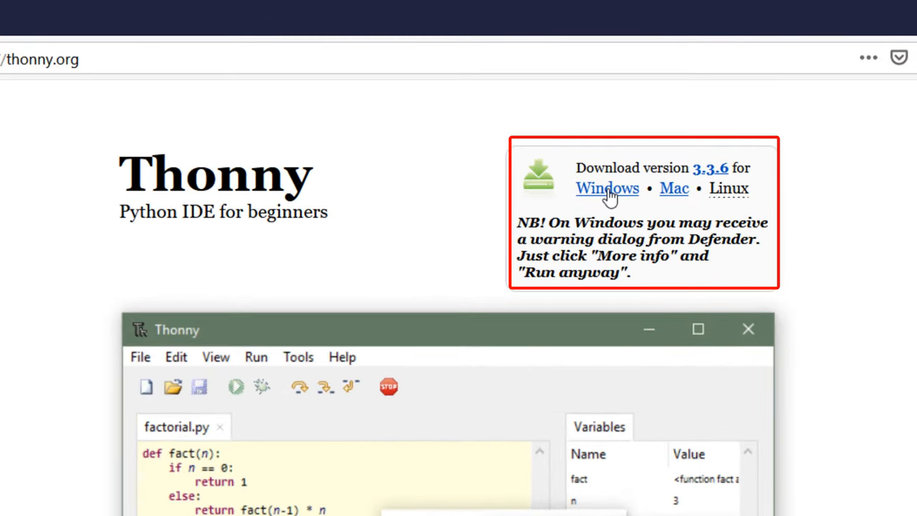
- Download the Windows installer thonny-3.3.6.exe from thonny.org and save it
left_click(608, 188)
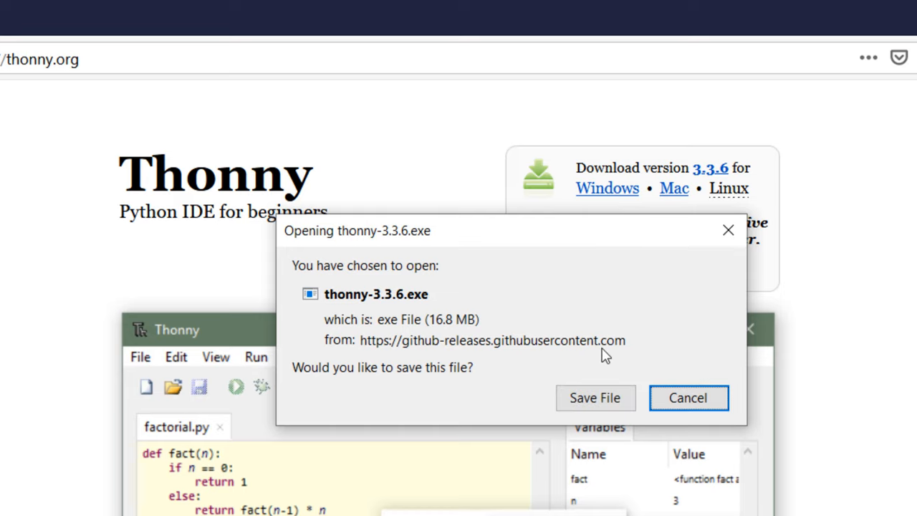
left_click(688, 398)
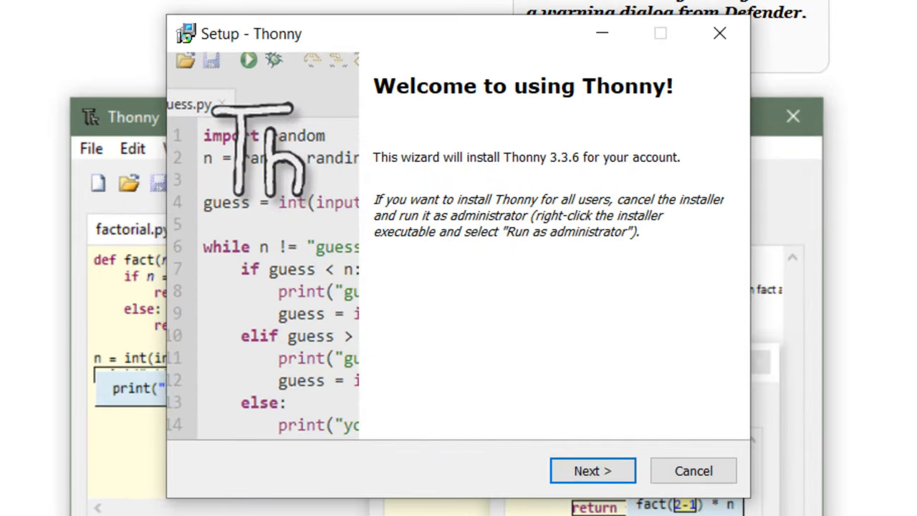
- Install Thonny 3.3.6 with the MIT license accepted and default folder, then finish the wizard
left_click(593, 470)
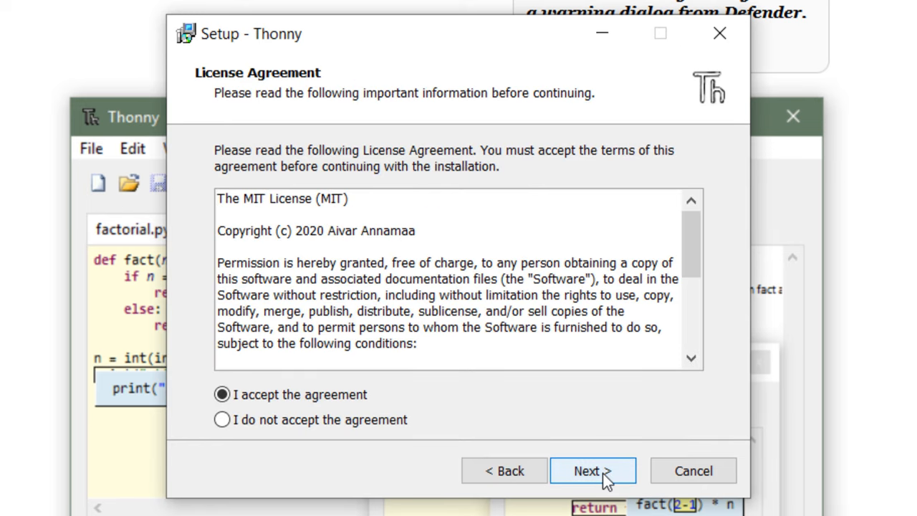
left_click(593, 470)
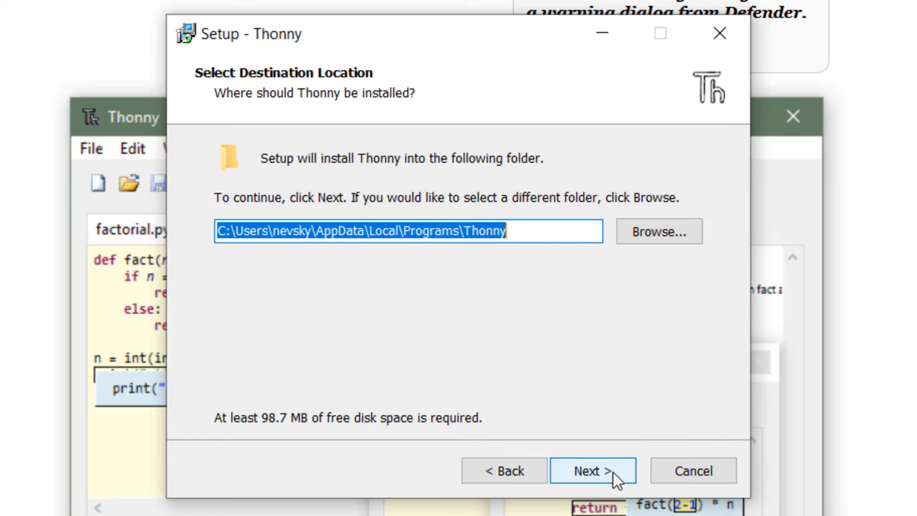
left_click(593, 470)
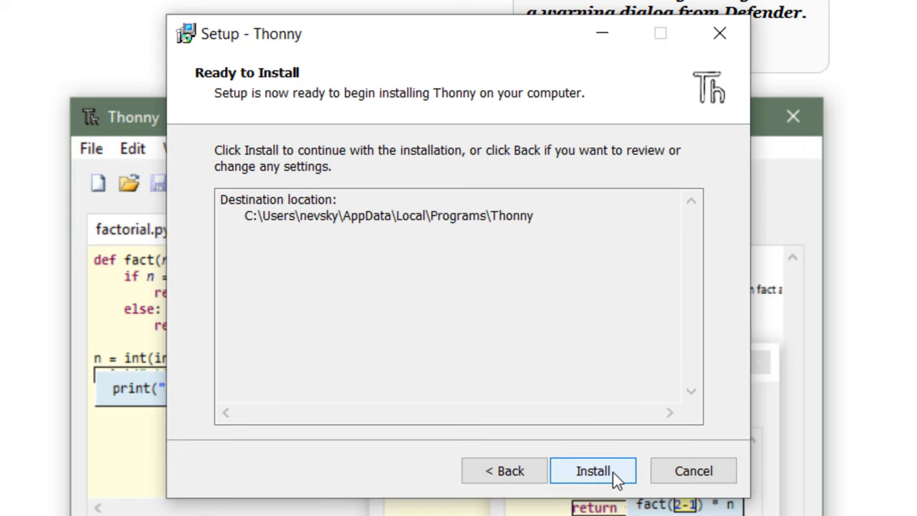
left_click(593, 470)
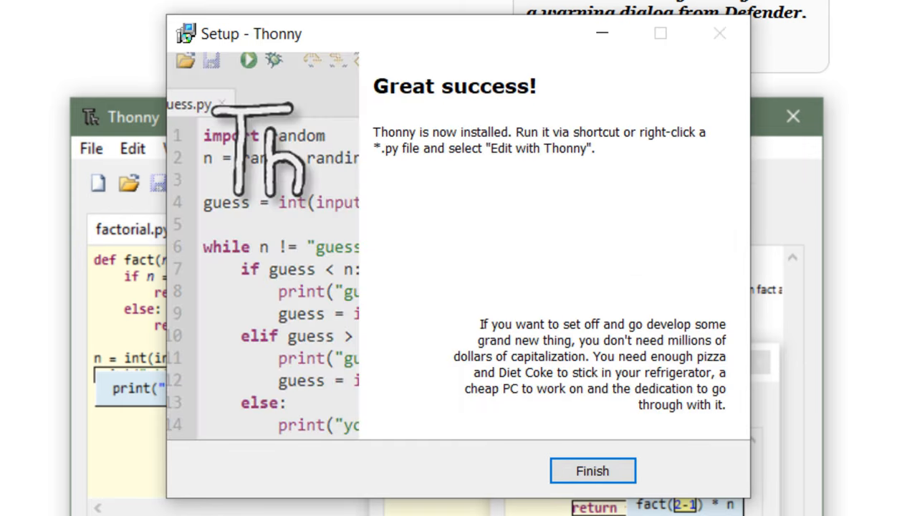
left_click(592, 470)
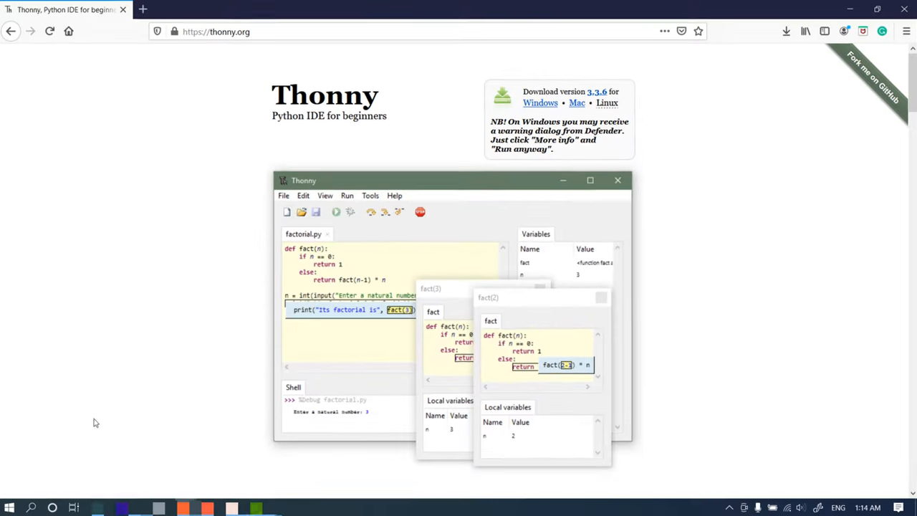
- Launch Thonny from Windows Start search by searching 'thonny'
left_click(32, 507)
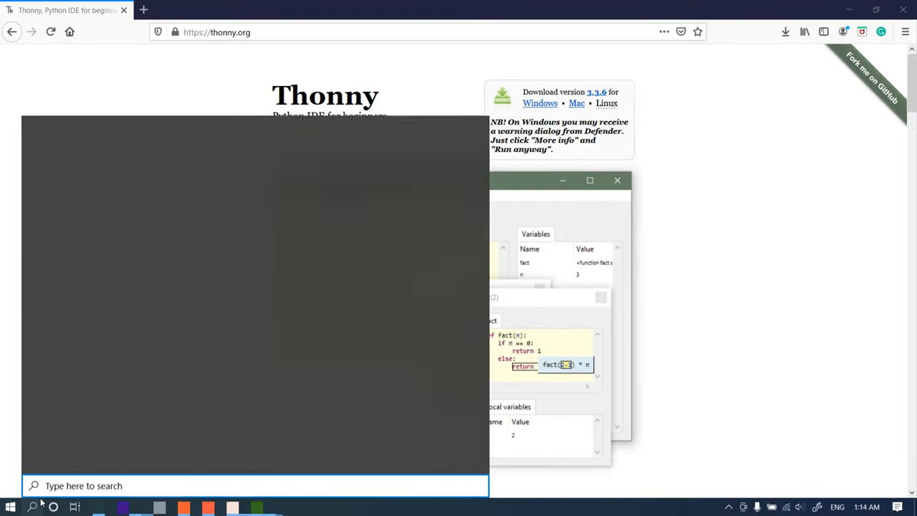
type("thonny")
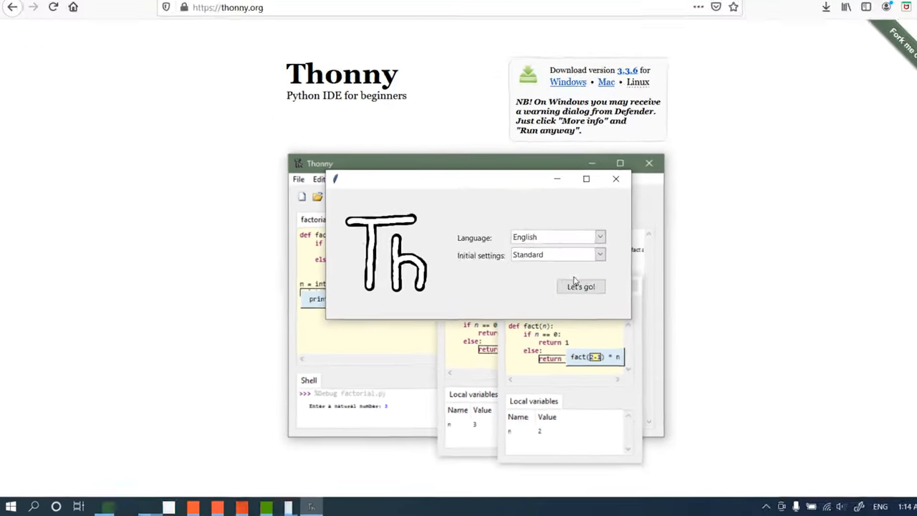
- Choose English language and Standard initial settings, then start Thonny with 'Let's go!'
left_click(599, 238)
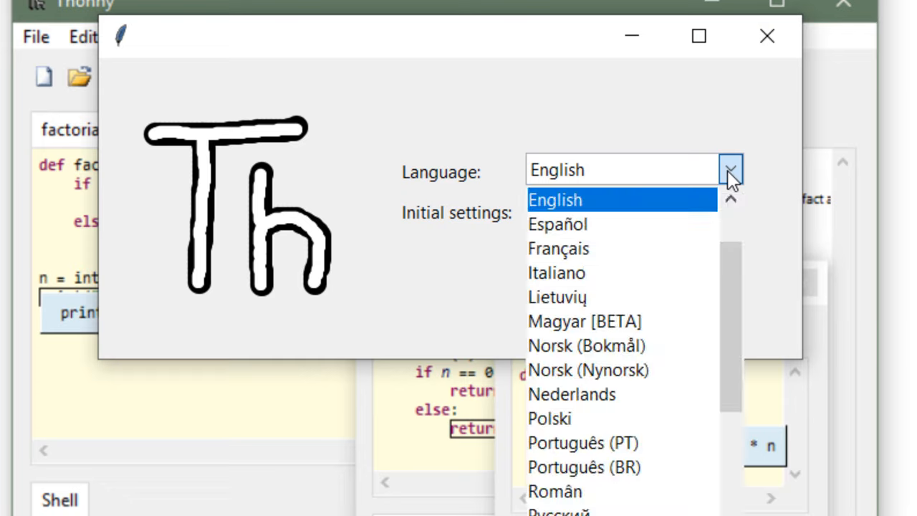
left_click(555, 201)
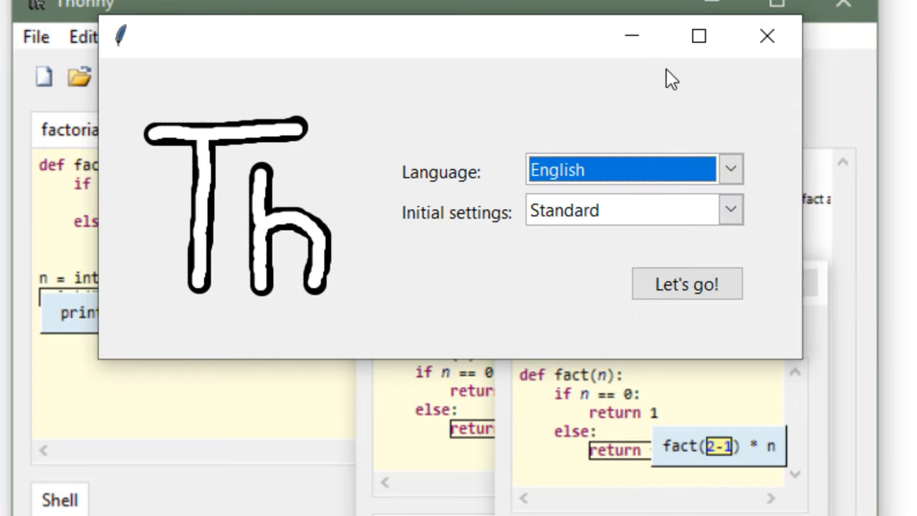
left_click(630, 209)
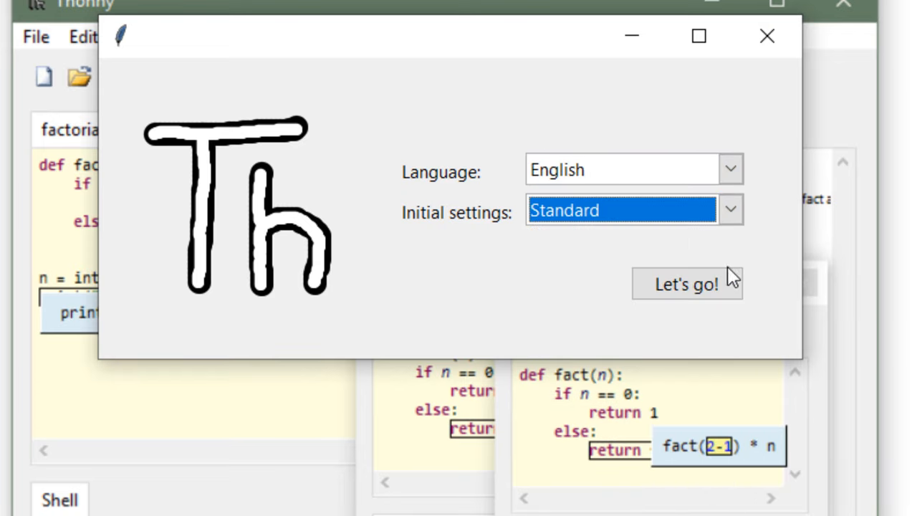
left_click(684, 284)
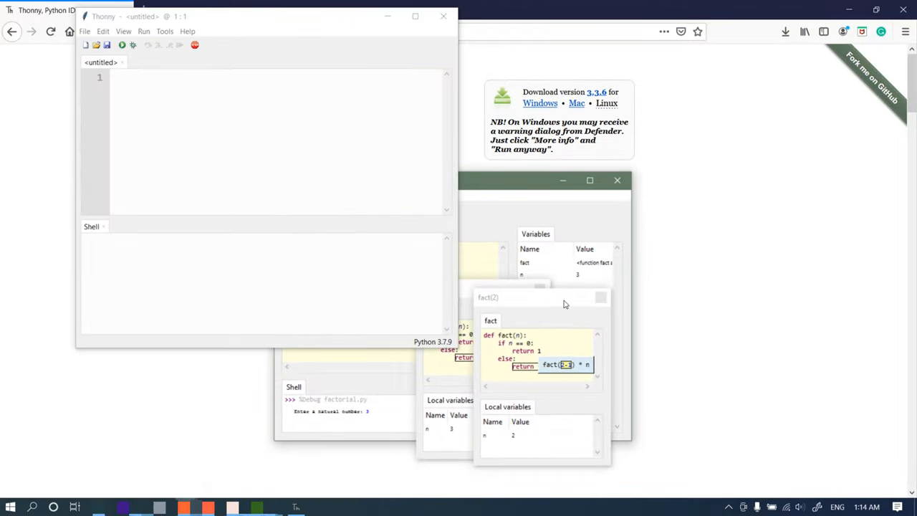
- Centre the Thonny window and place the cursor in the empty untitled editor
left_click_drag(250, 16, 462, 27)
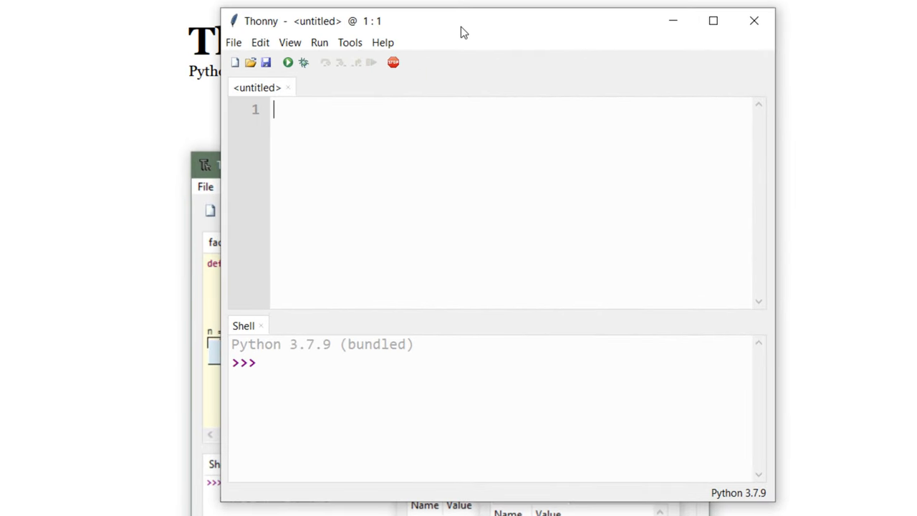
mouse_move(301, 150)
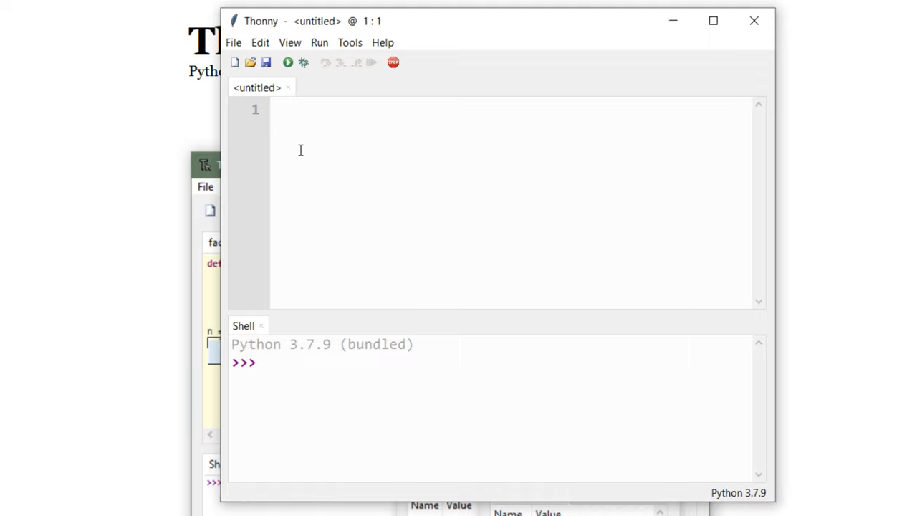
left_click(274, 109)
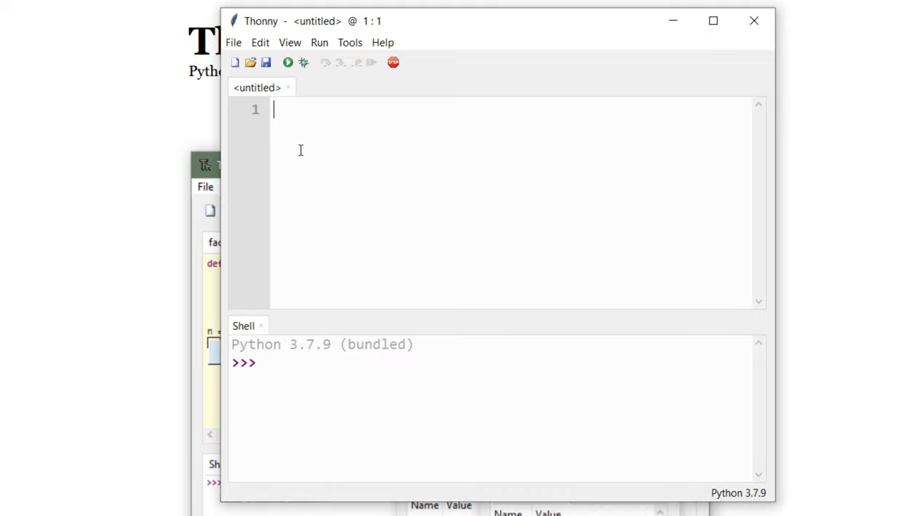